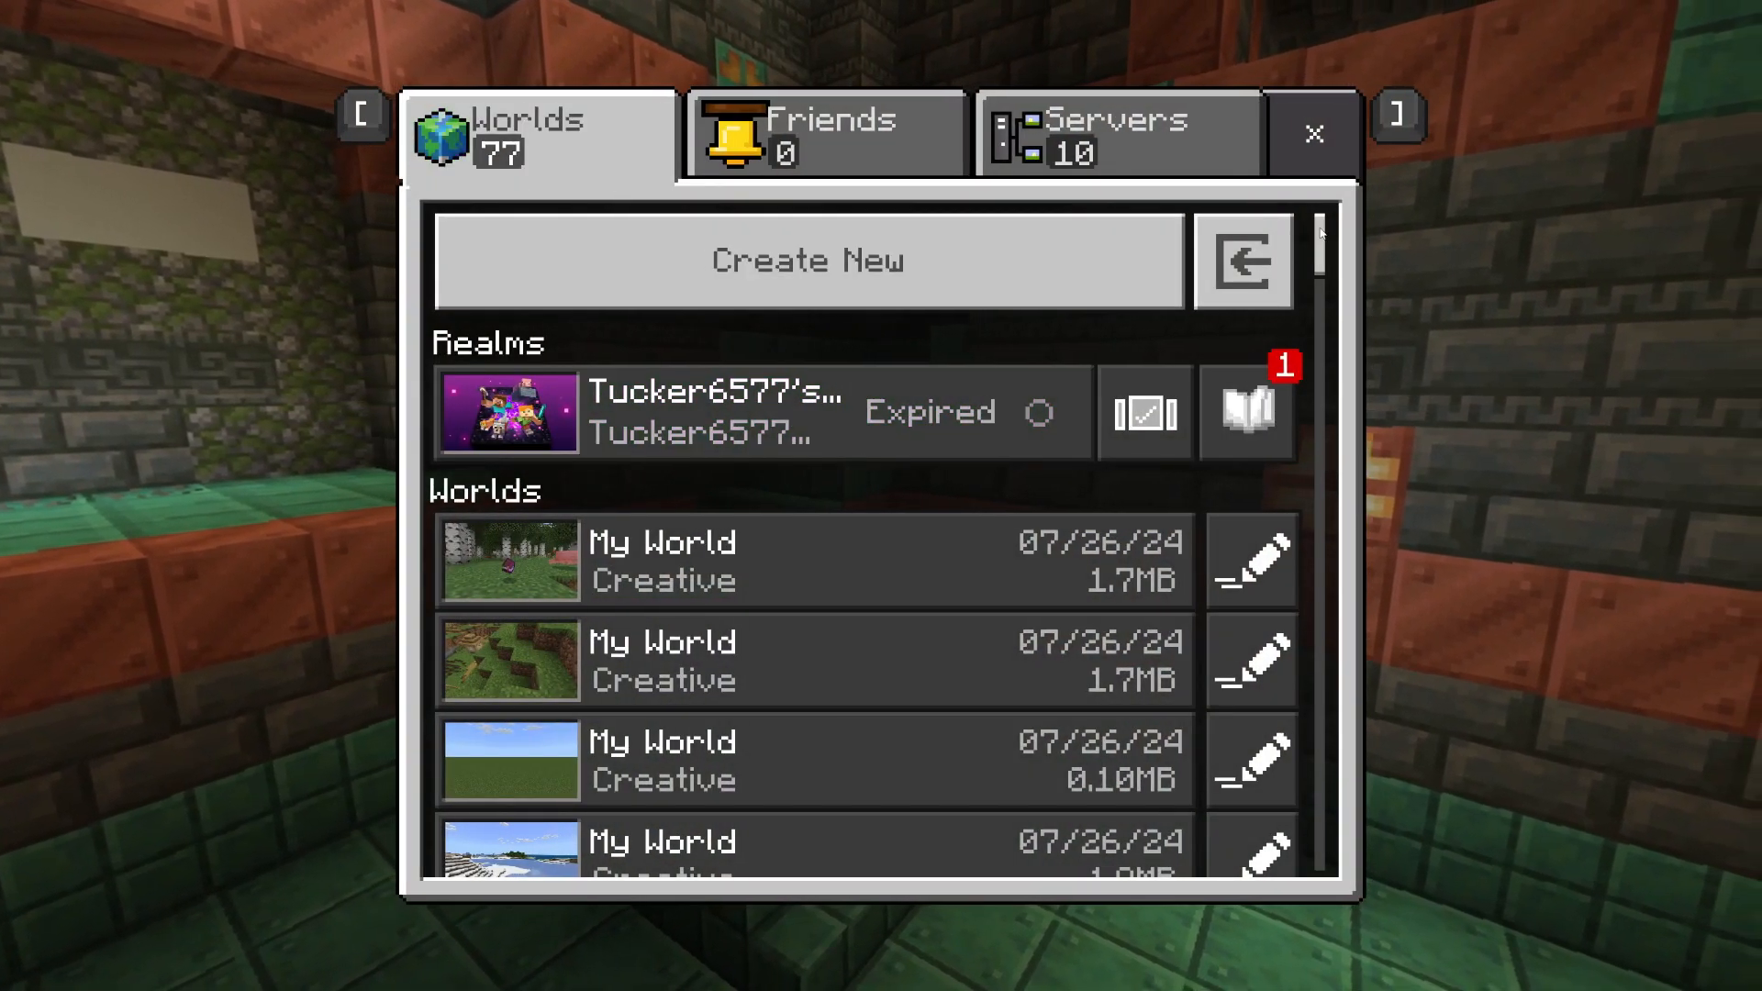
- Leave the worlds list with the X button and return to the title screen
scroll("down", 3)
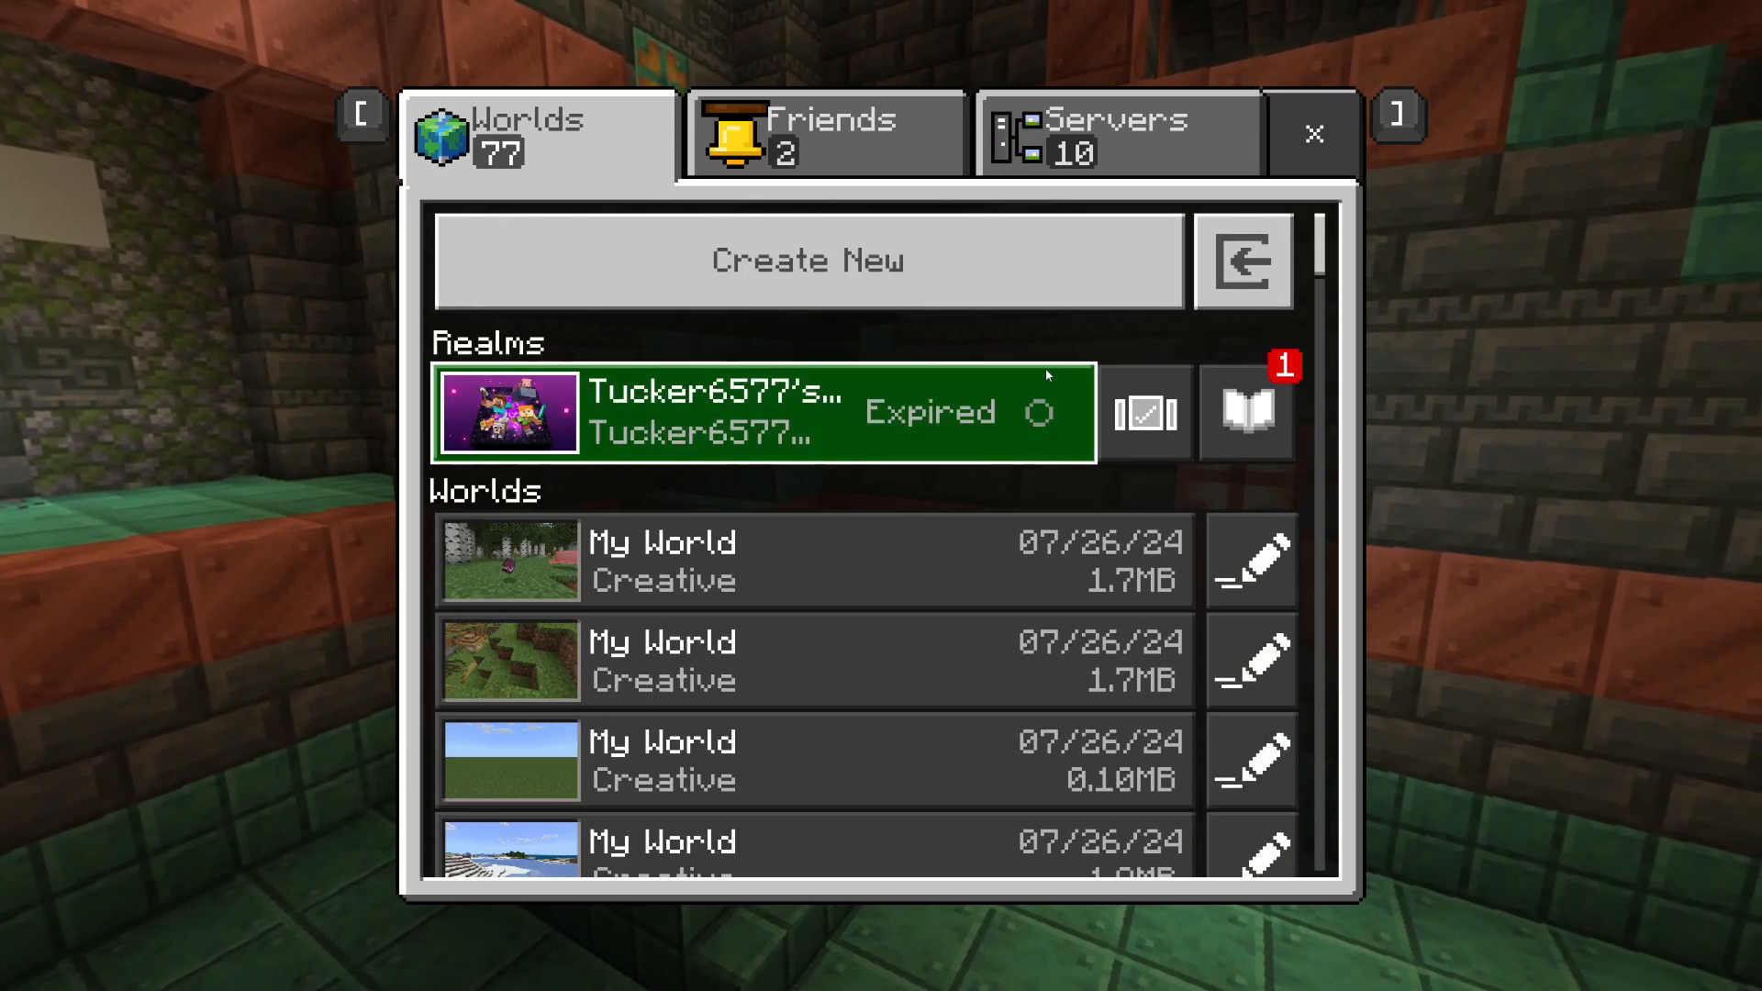
left_click(1312, 134)
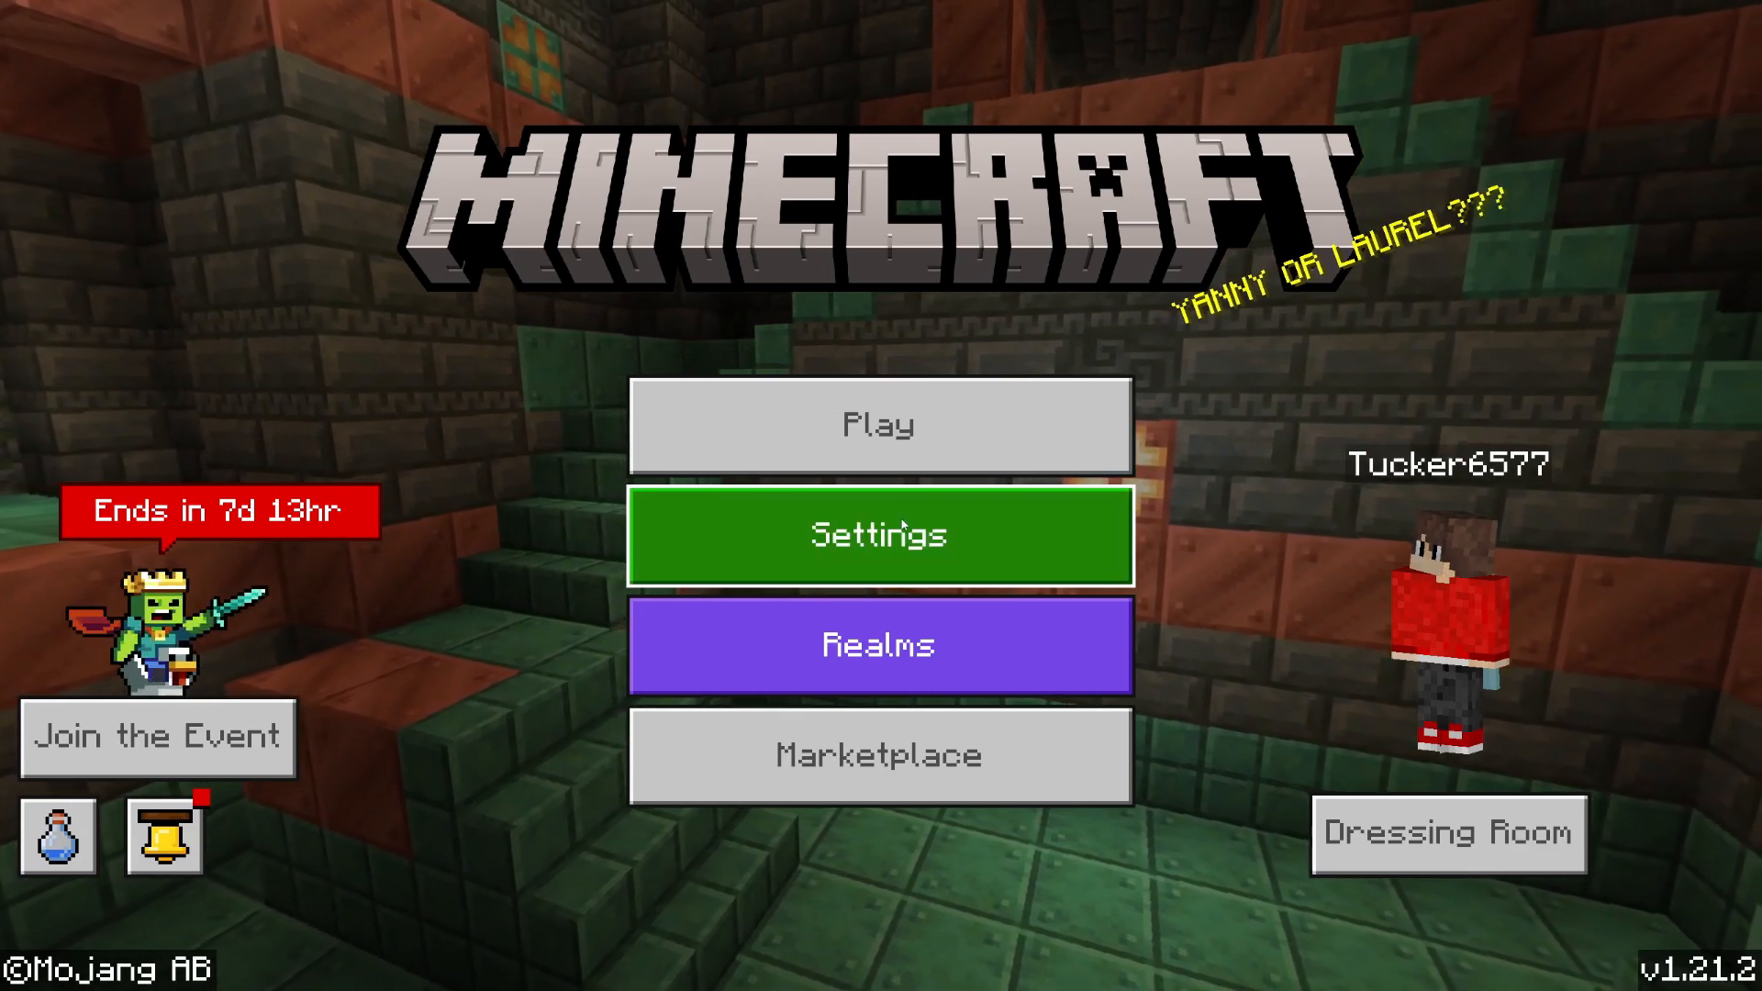
- Go from the main menu into Settings and onto the Storage page
left_click(879, 534)
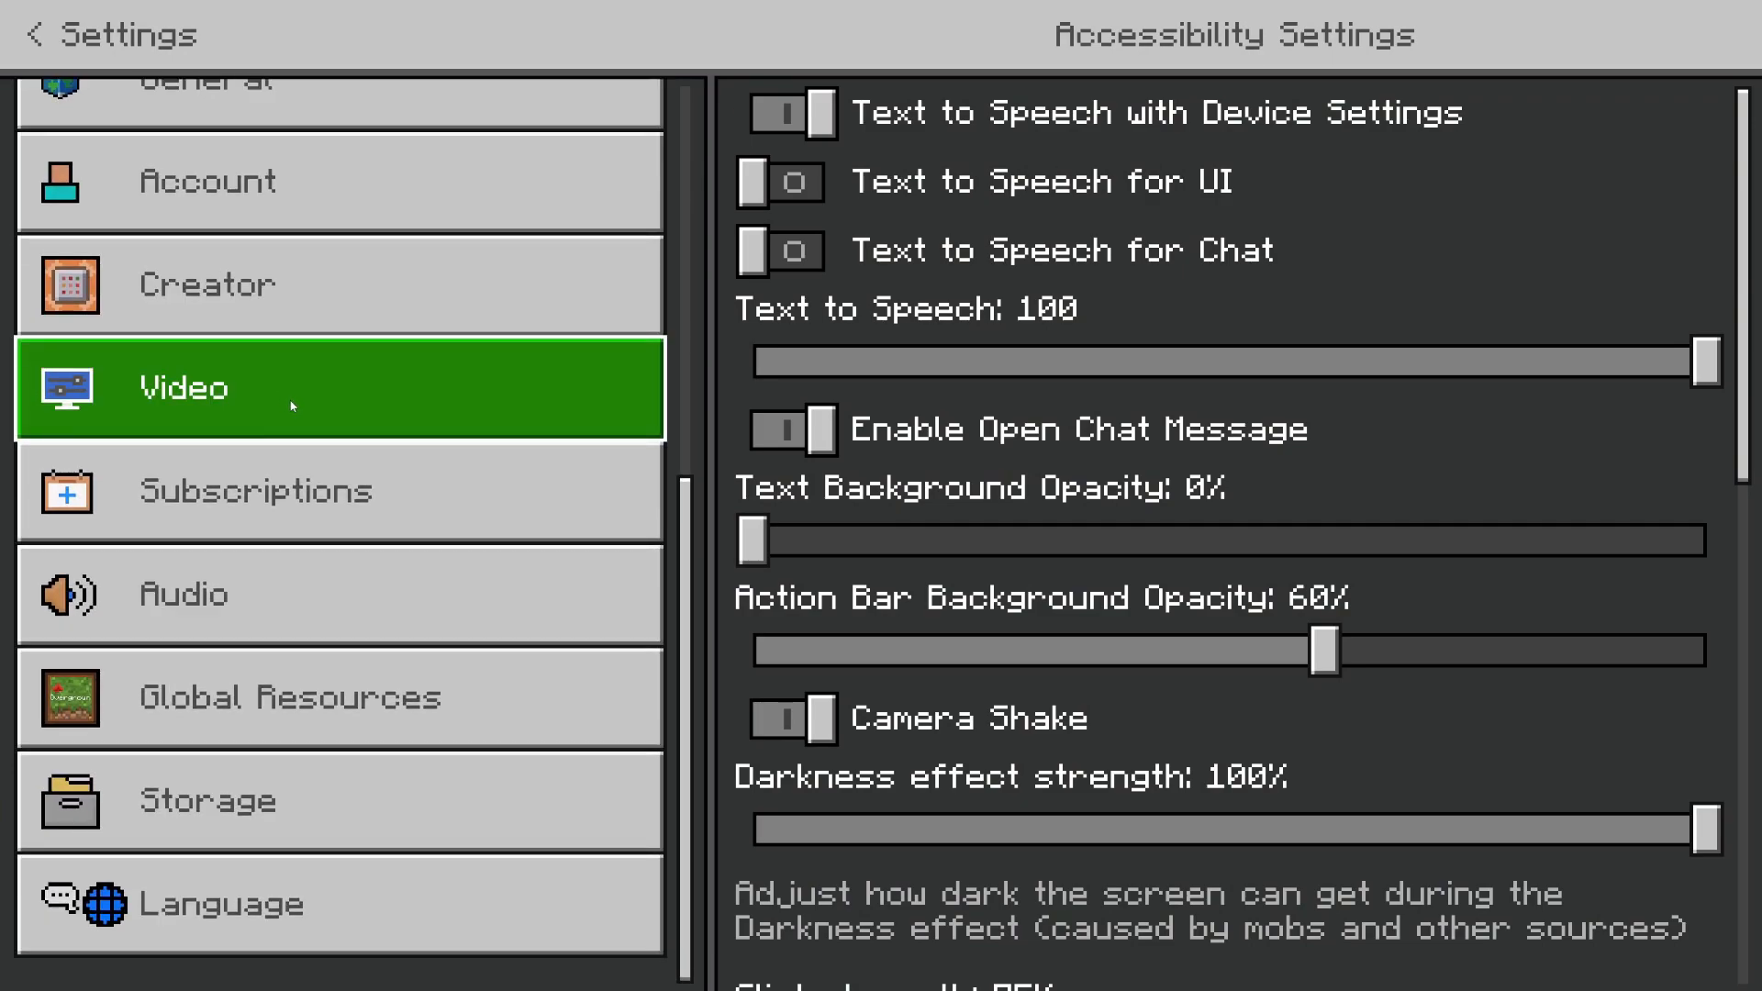
left_click(210, 801)
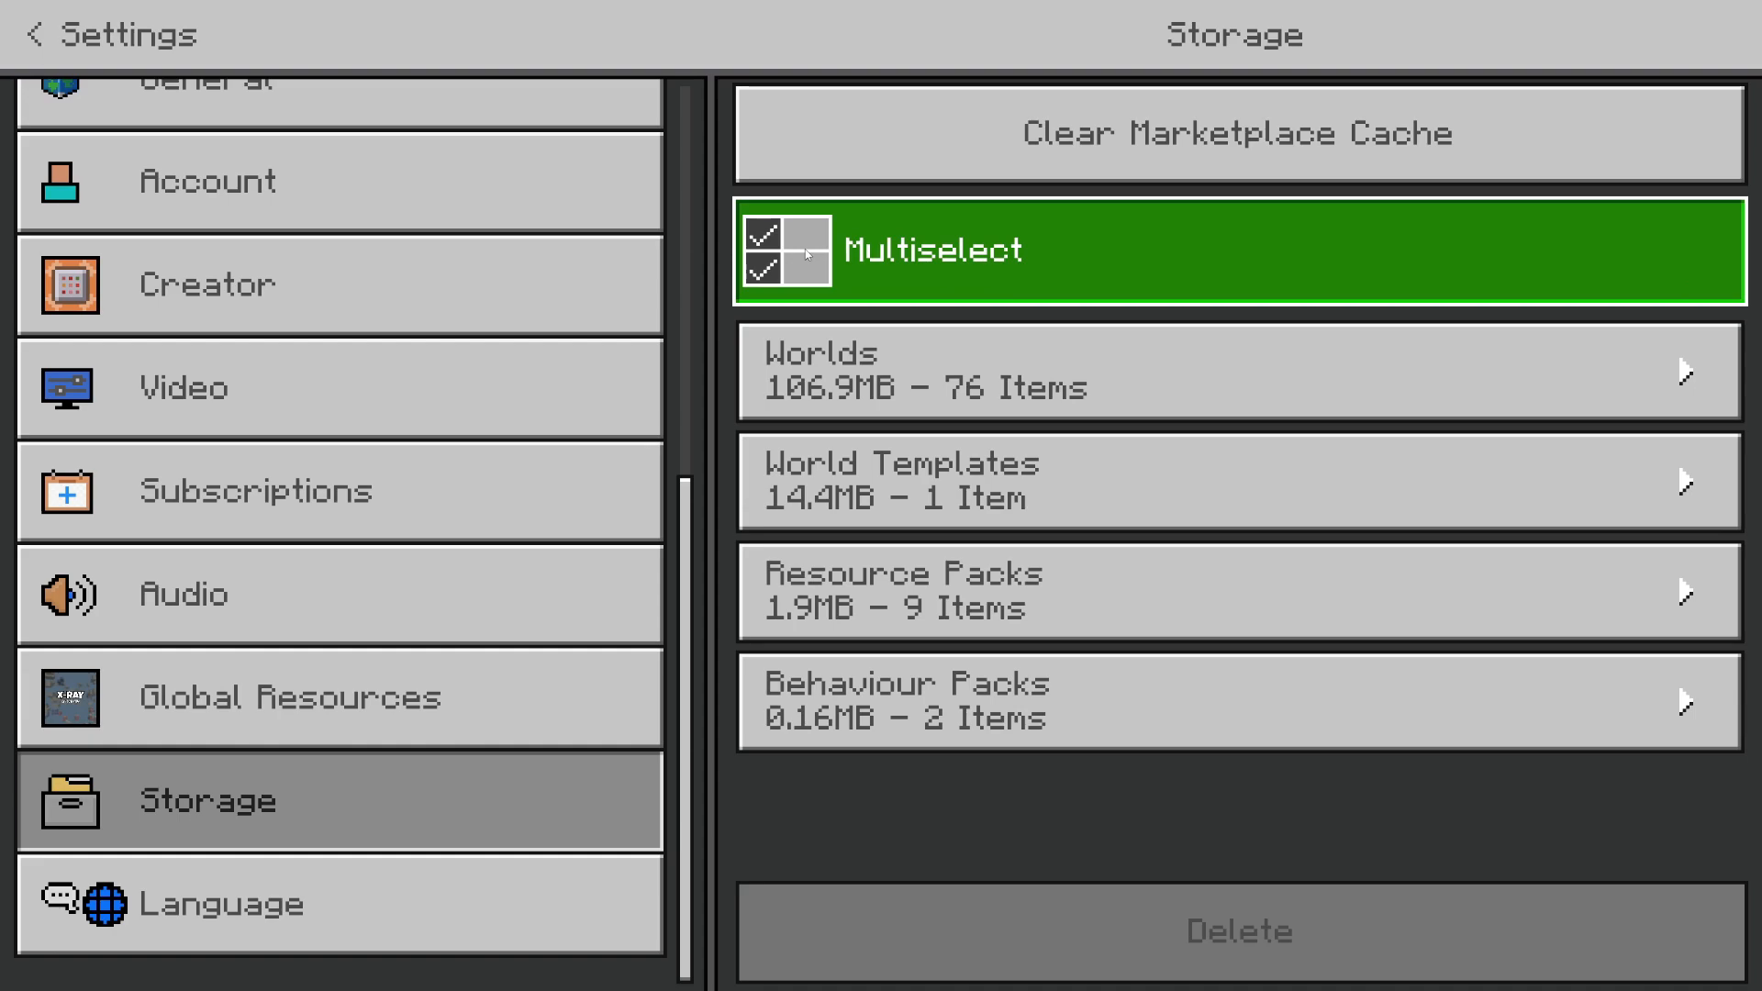
- Expand the Worlds category to list individual saved worlds by size
left_click(1233, 387)
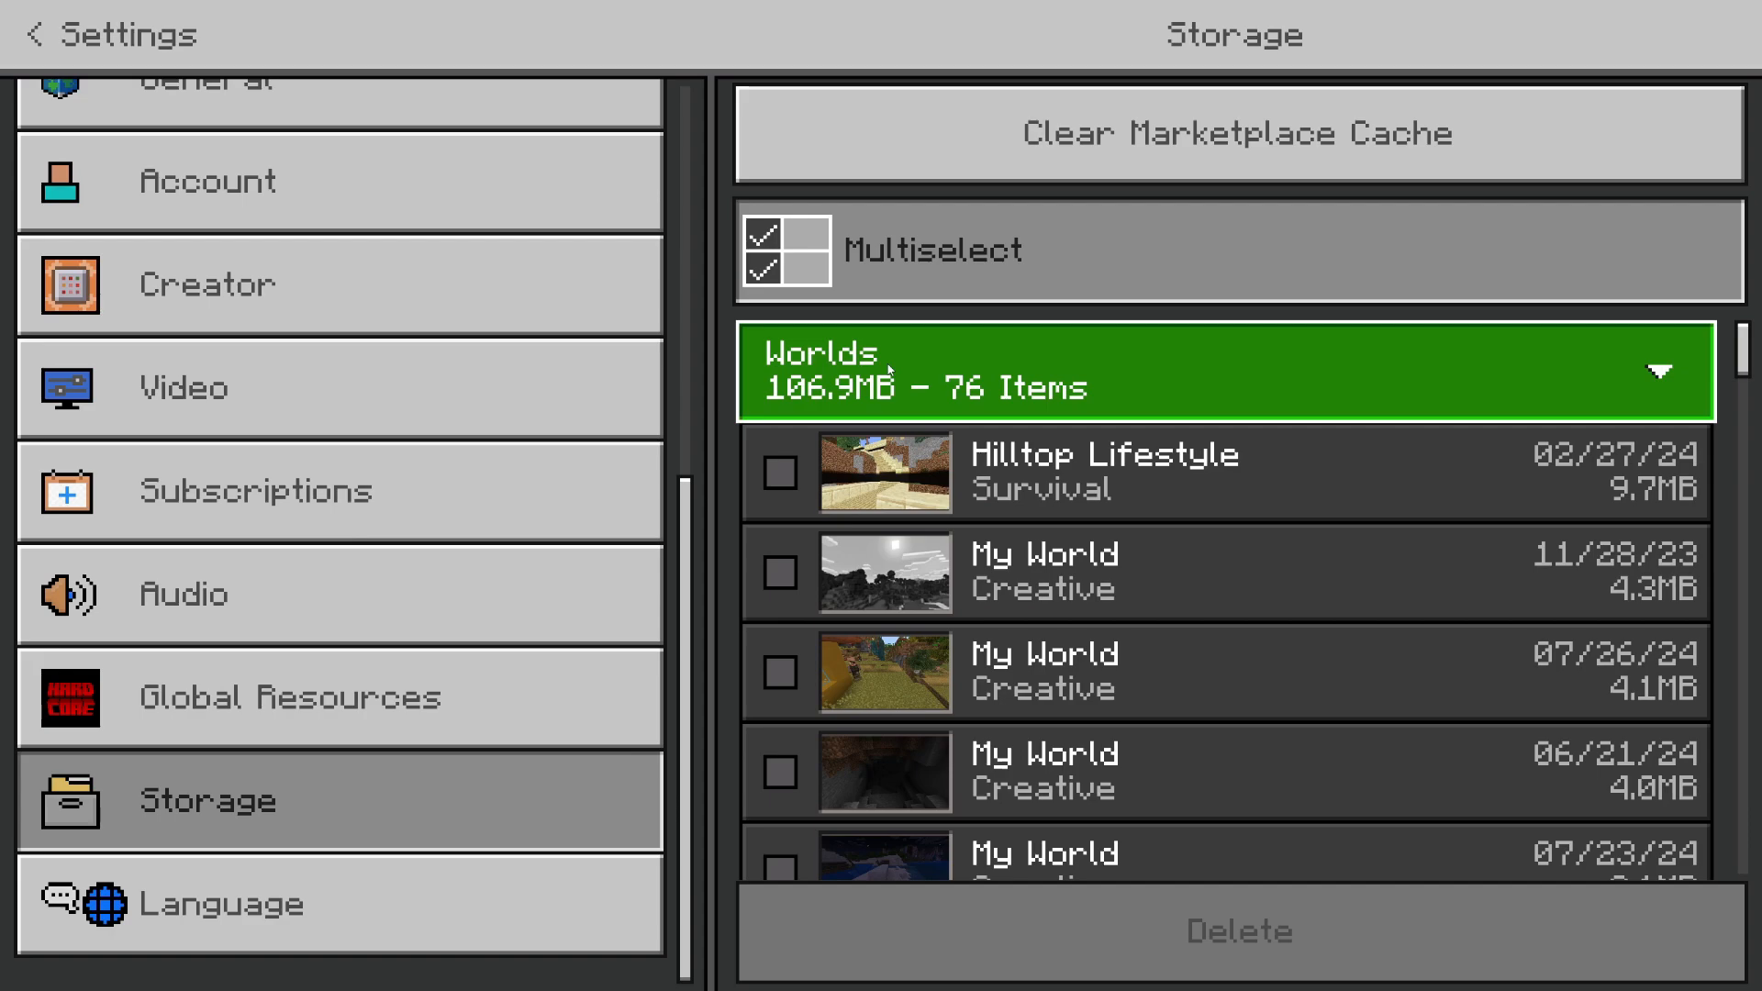
- Tick eight unwanted worlds, including Hilltop Lifestyle and Copy of My World, scrolling down the list
scroll("down", 3)
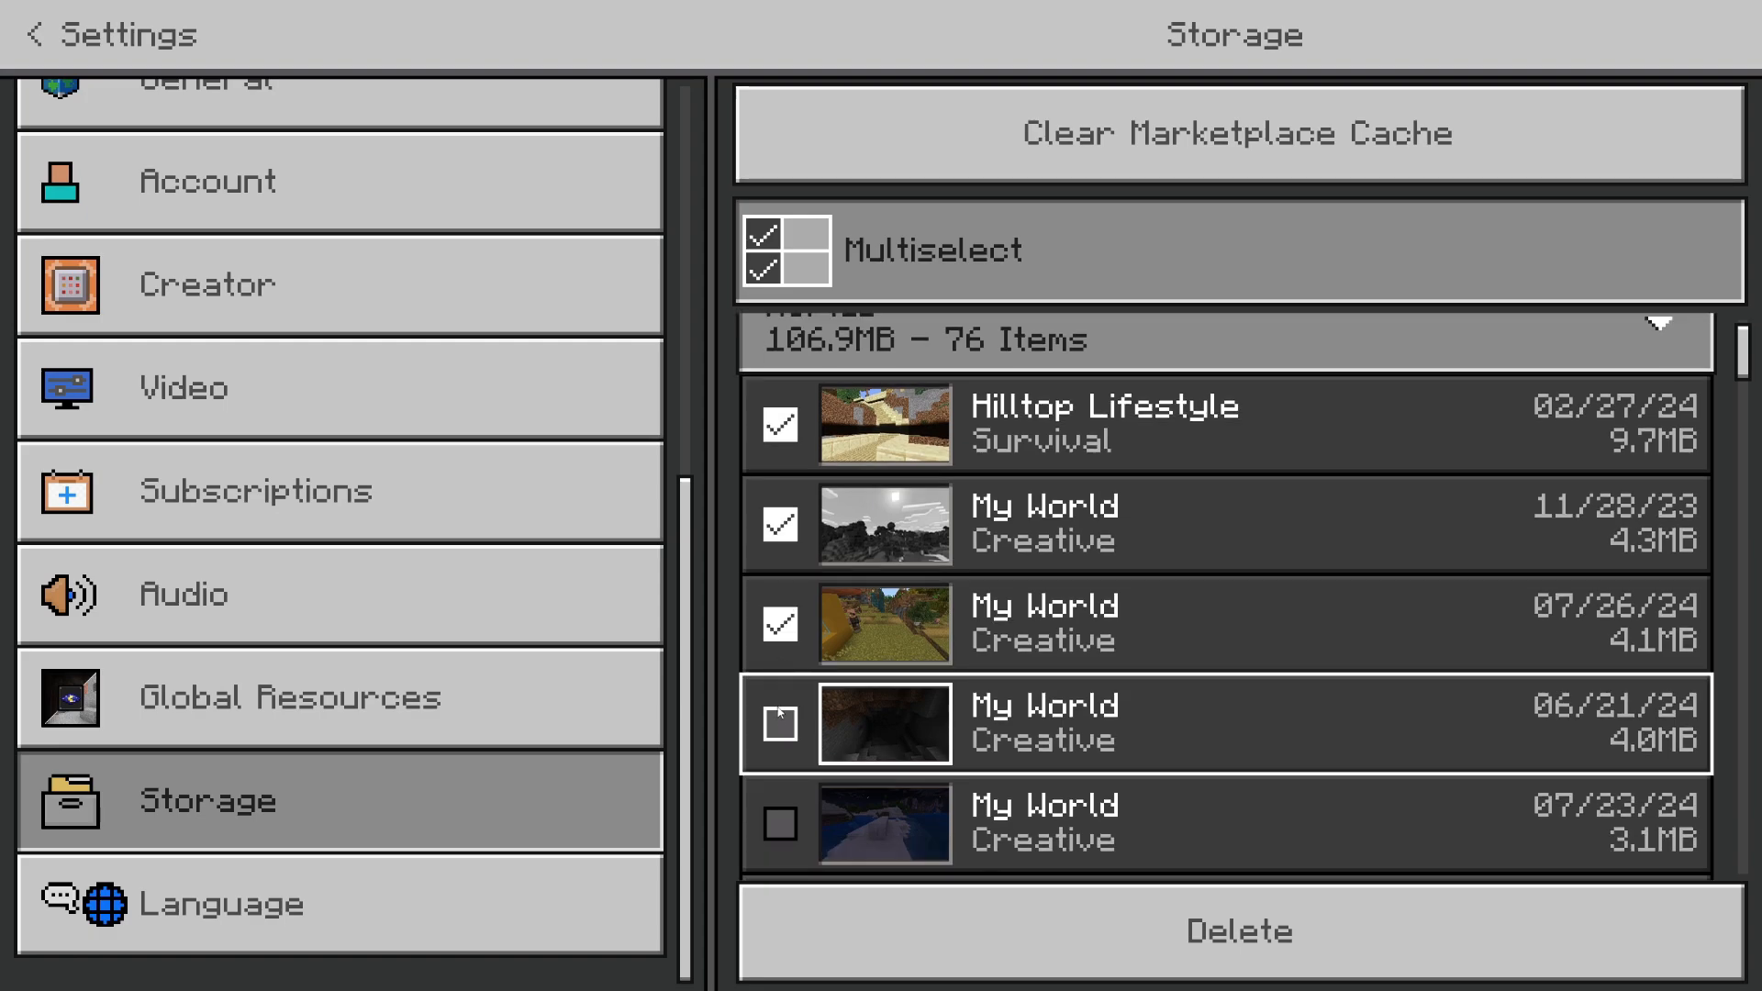
scroll("down", 3)
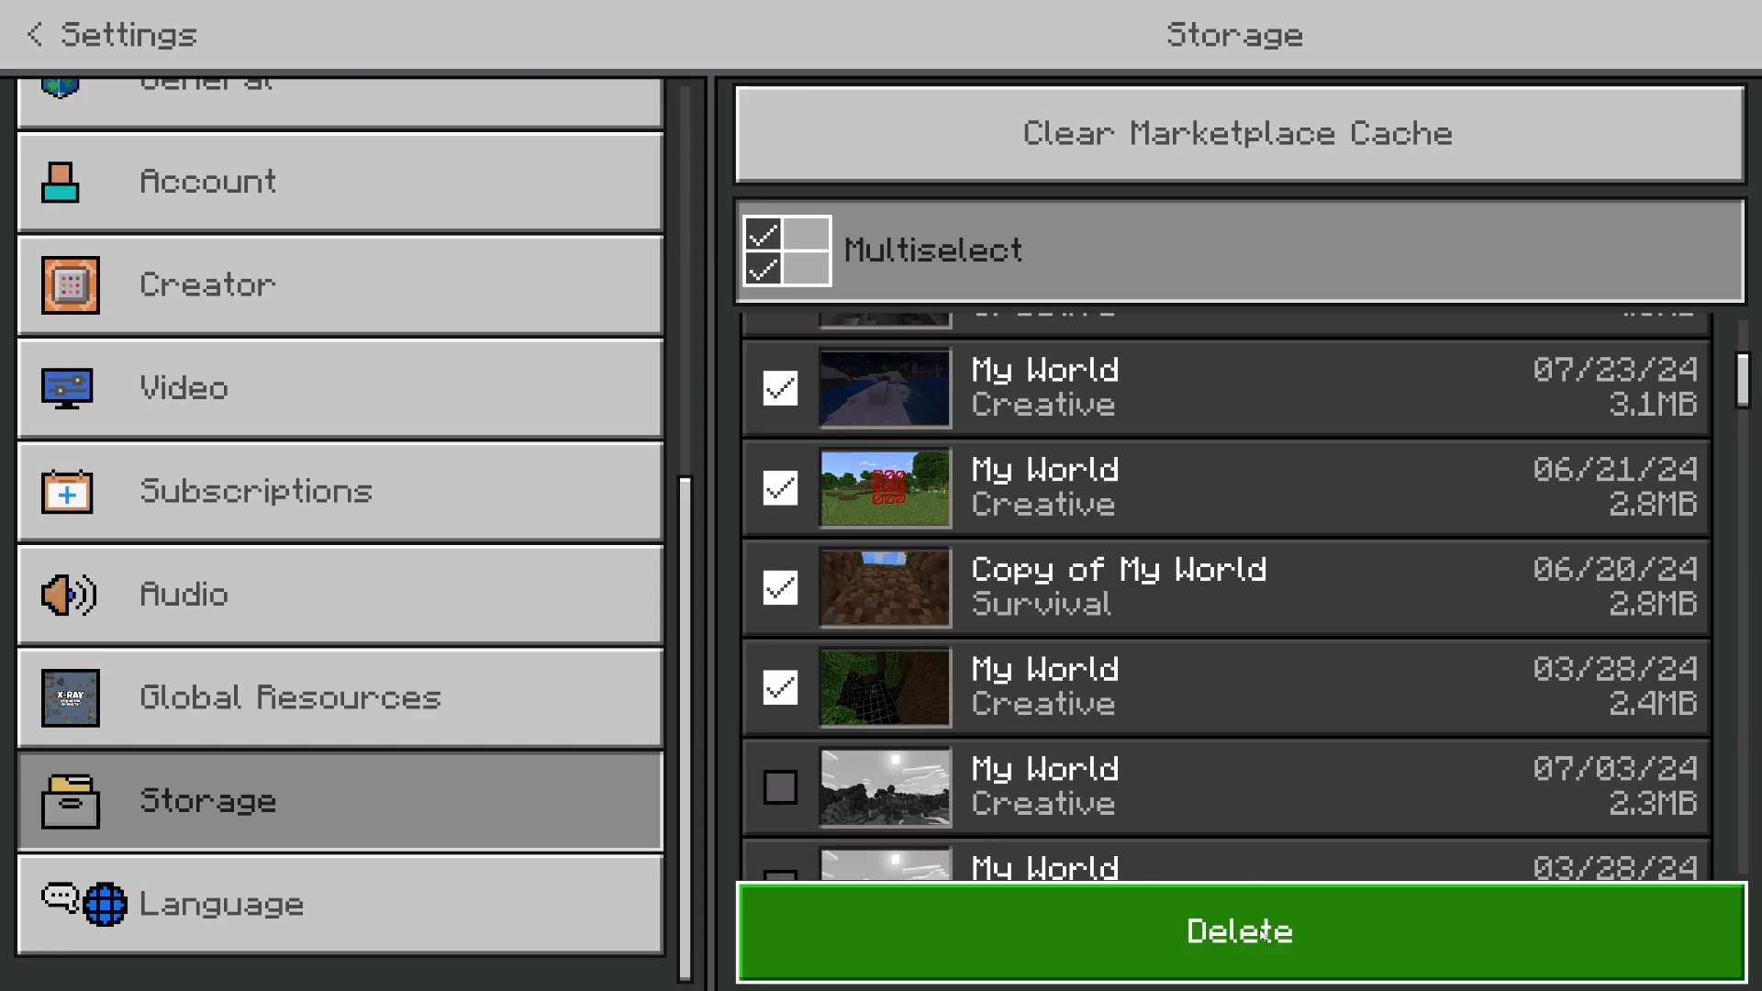
- Delete the eight marked worlds and confirm the permanent removal
left_click(1237, 933)
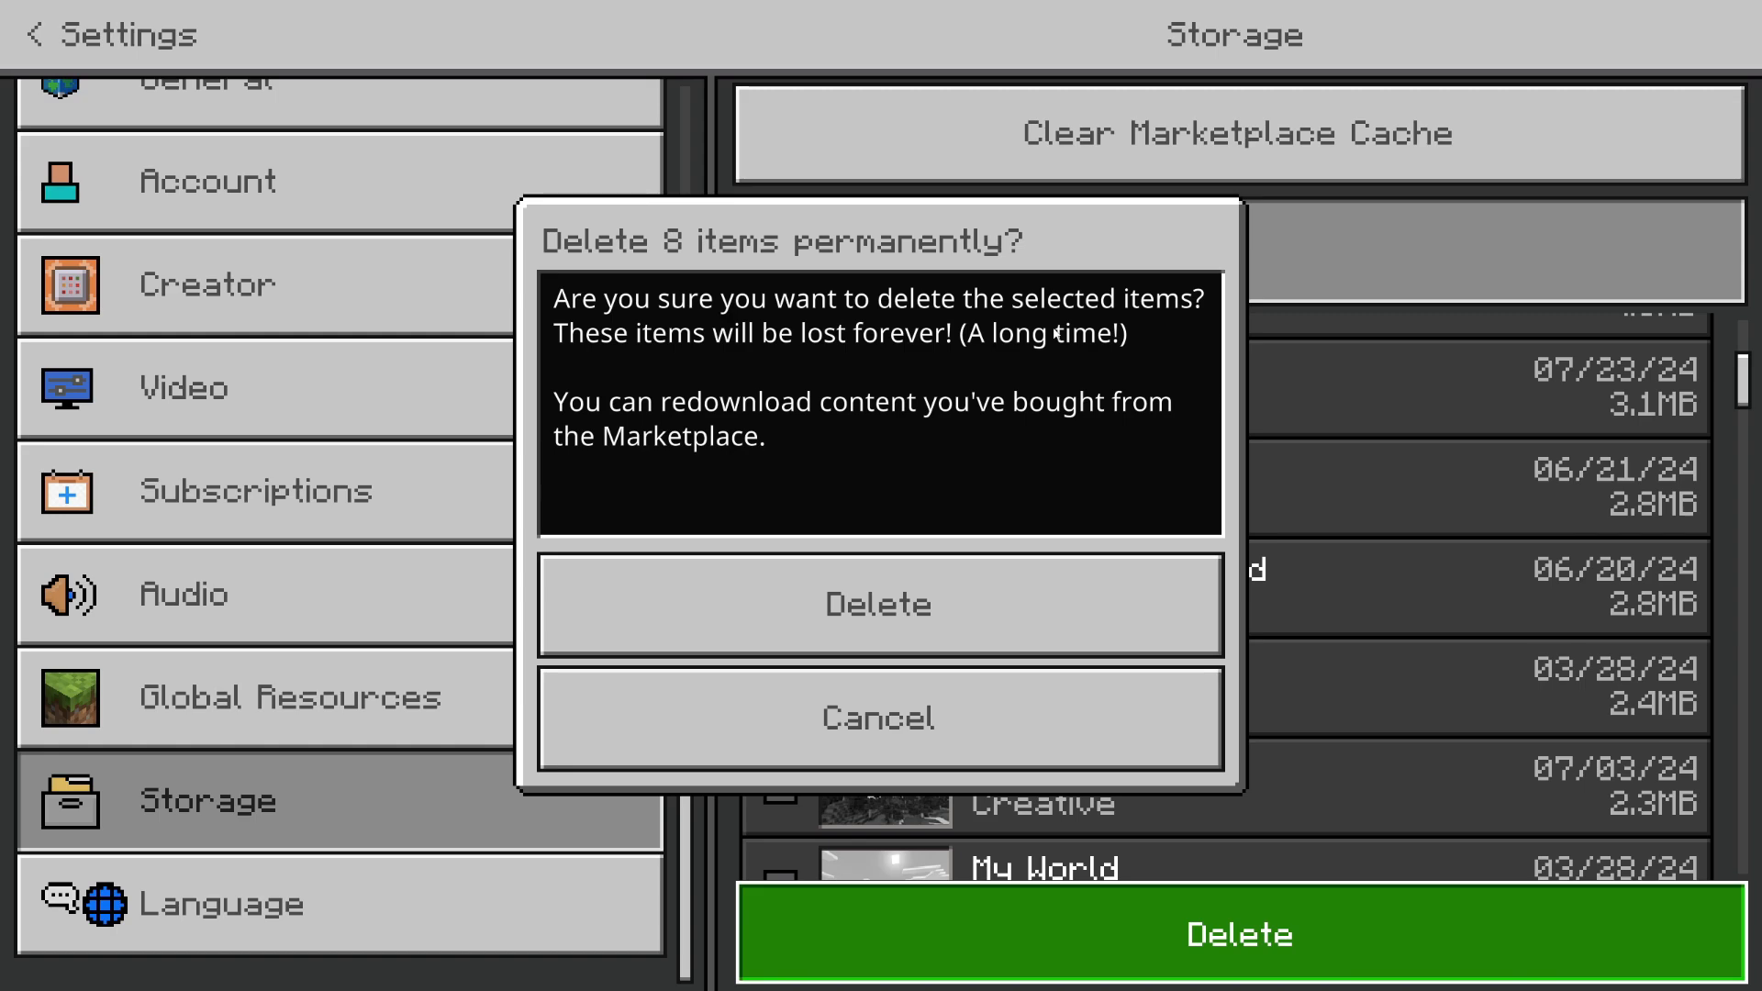
mouse_move(1017, 577)
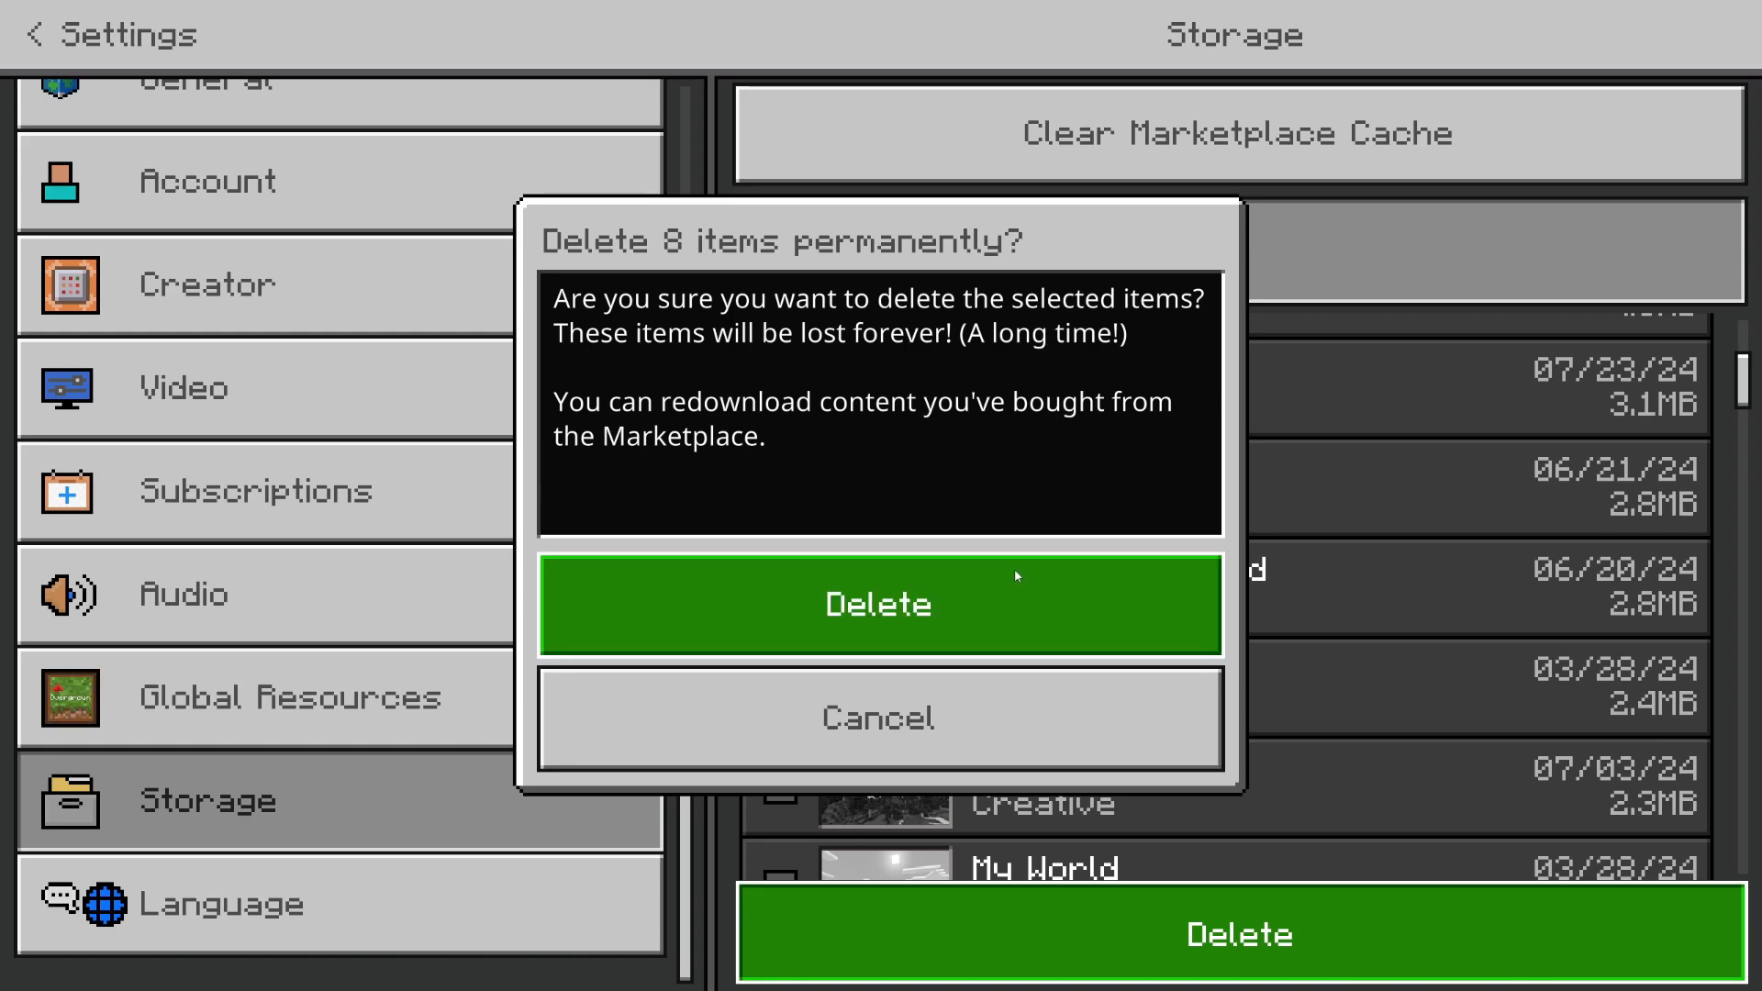
left_click(880, 602)
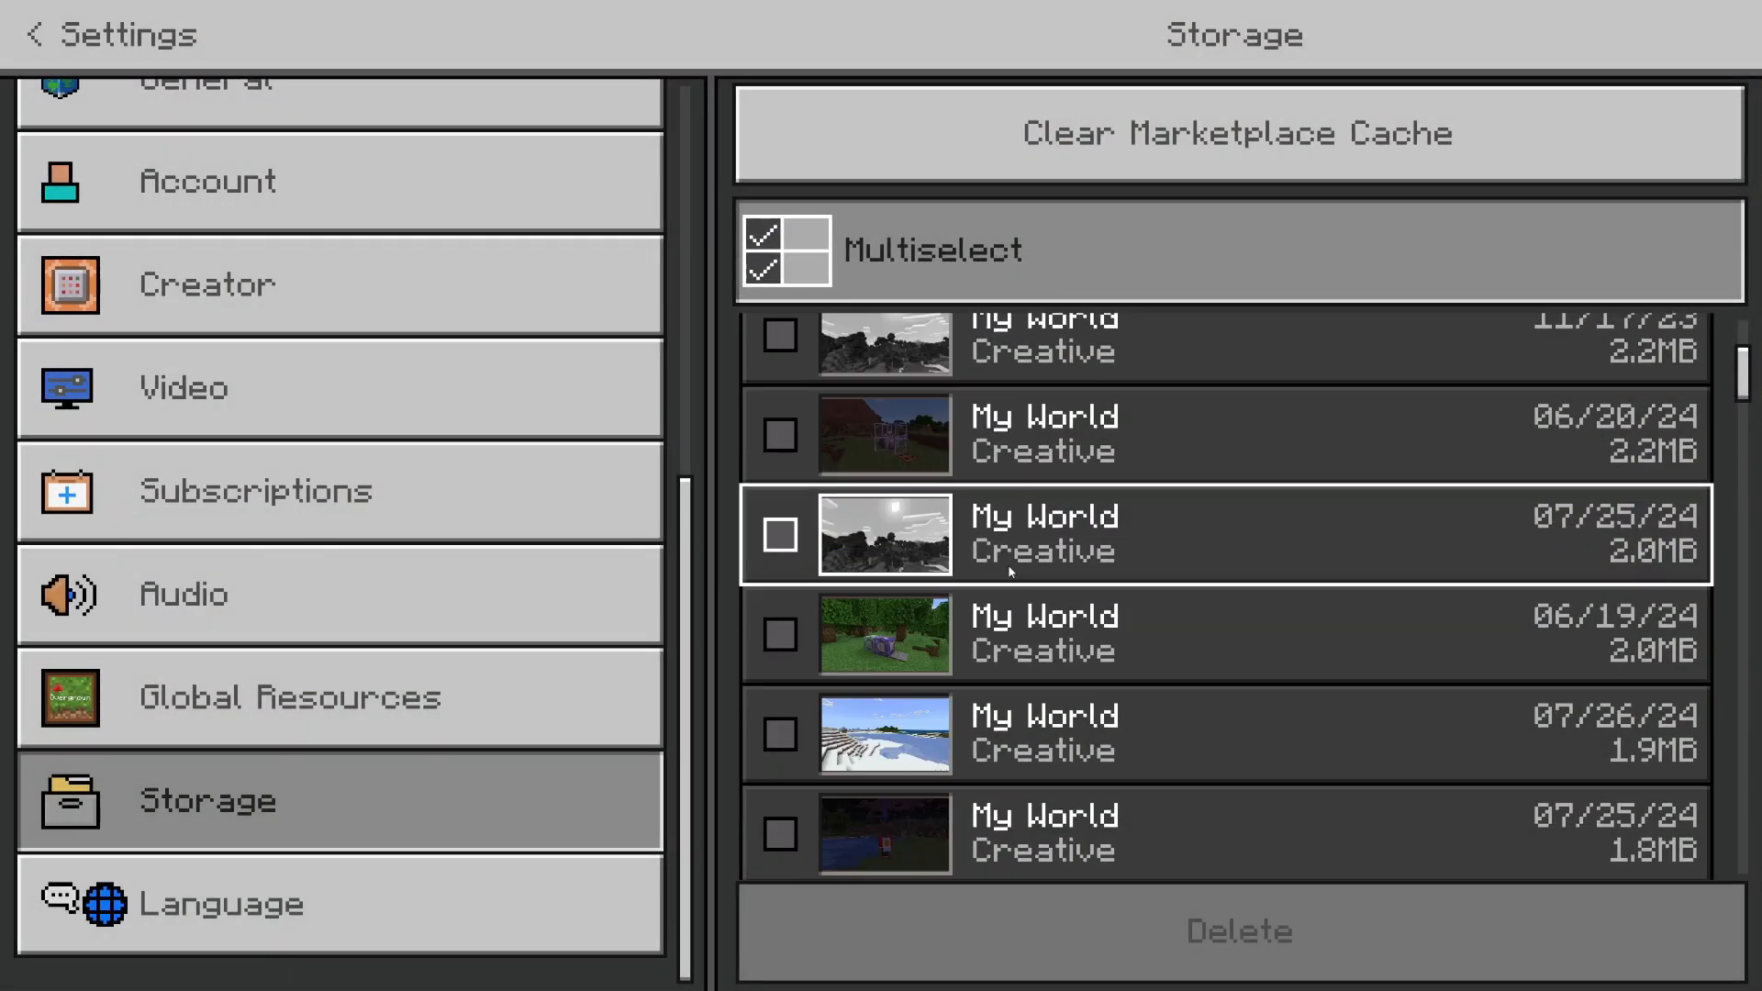